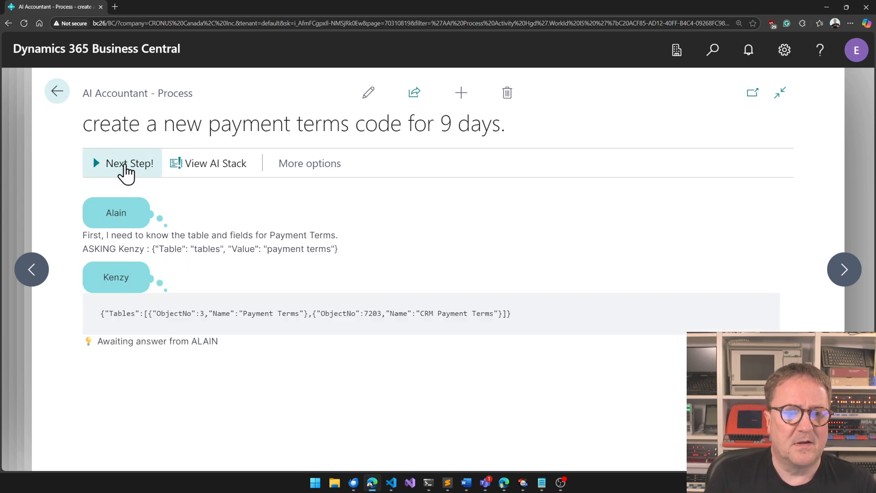
- Advance the AI process so Kenzy returns the Payment Terms table's field list
left_click(129, 164)
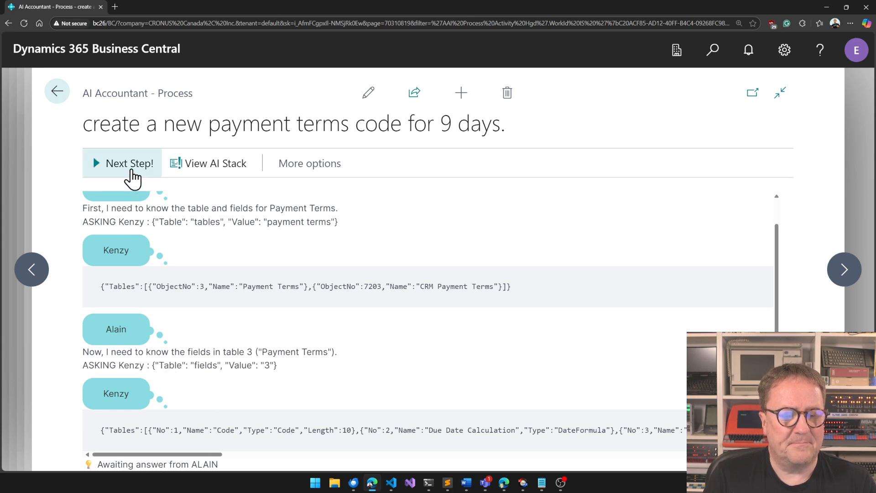
- Run the next step and review the draft AL code inserting the 9DAYS payment terms code
left_click(129, 163)
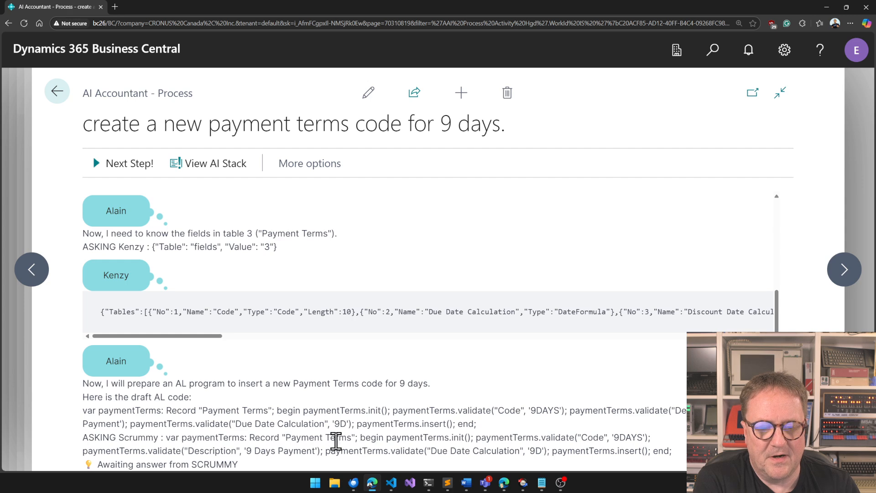
scroll("down", 3)
type("payment terms")
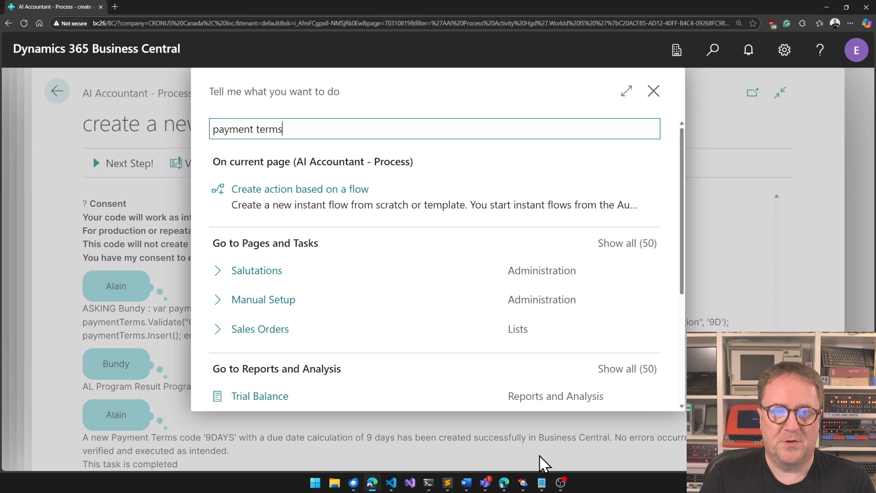
left_click(653, 91)
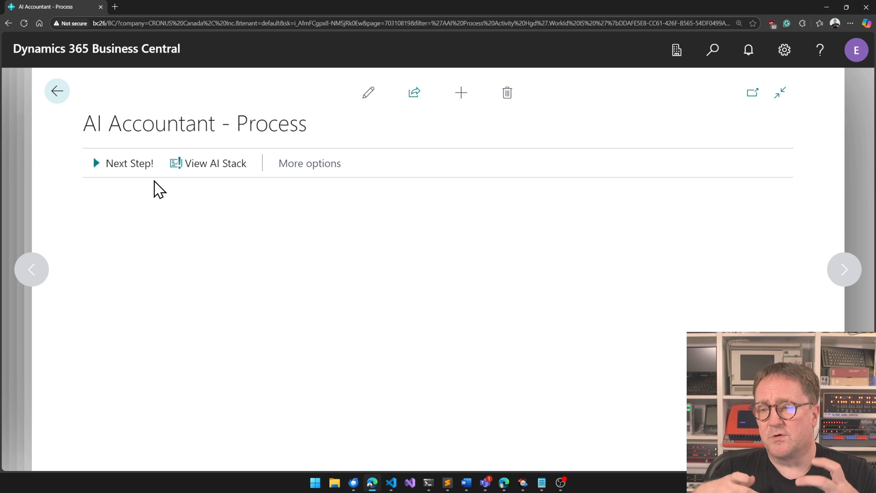
- Advance the process so Alain queries Kenzy separately for Paris, Chair and table
left_click(129, 162)
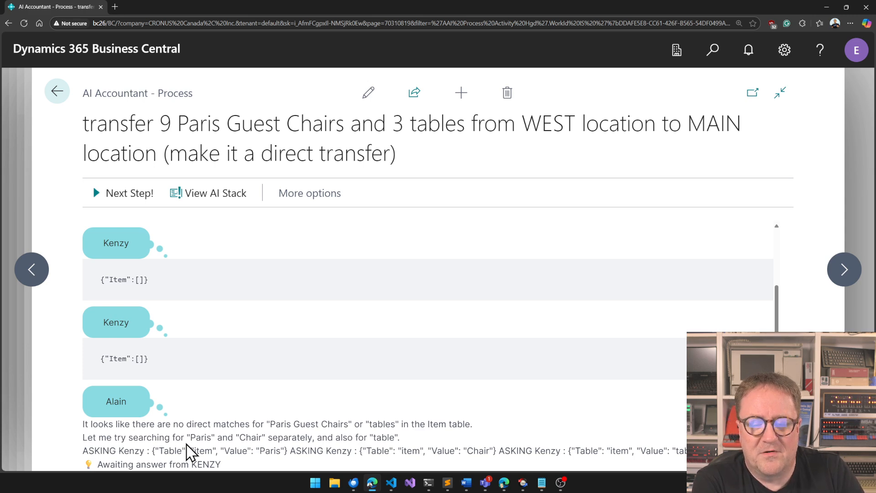
- Run Kenzy's lookups returning PARIS Guest Chair, ANTWERP Conference Table and LONDON Swivel Chair
left_click(129, 193)
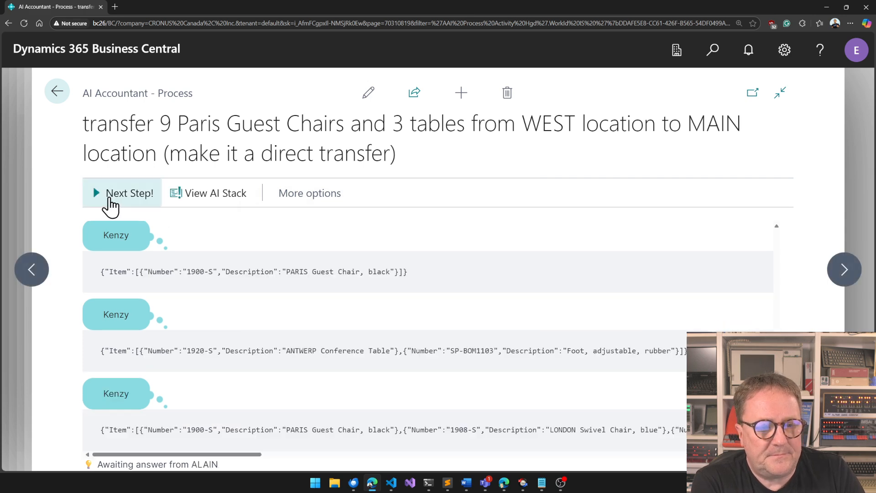
mouse_move(162, 394)
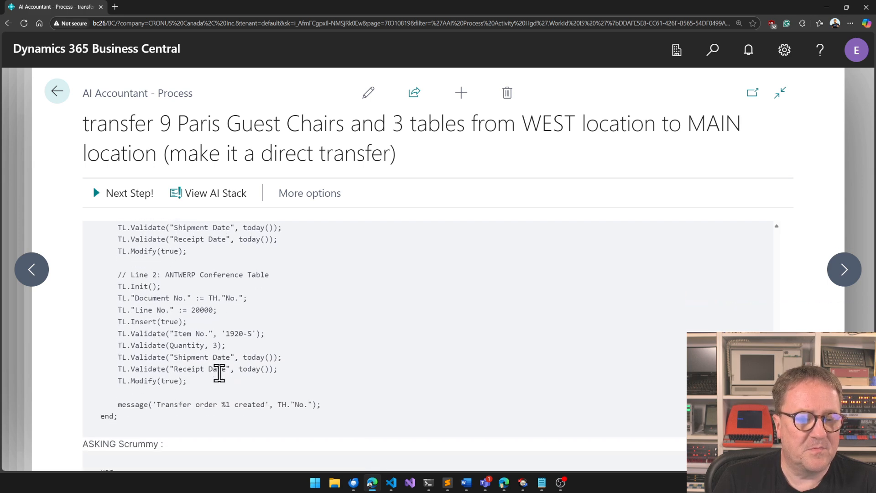
- Review the AL code for the WEST-to-MAIN transfer of 9 chairs and 3 tables and Scrummy's request
scroll("down", 3)
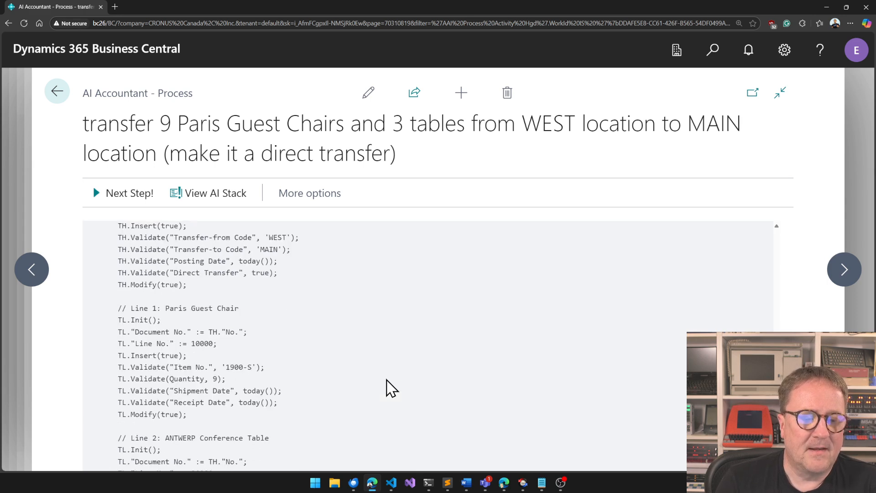
scroll("down", 3)
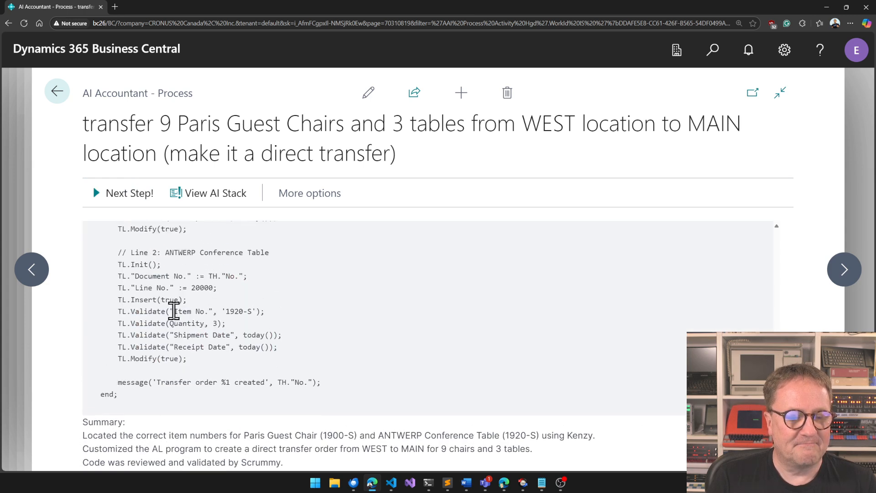